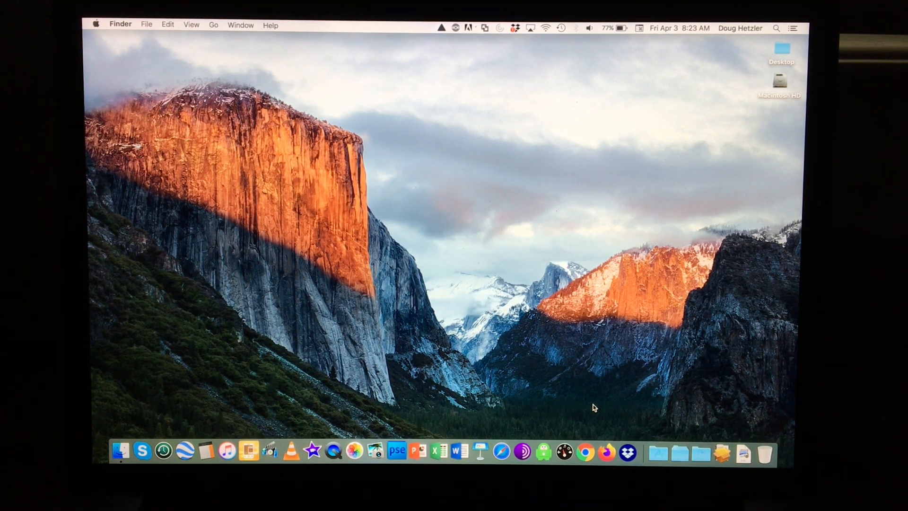
mouse_move(658, 454)
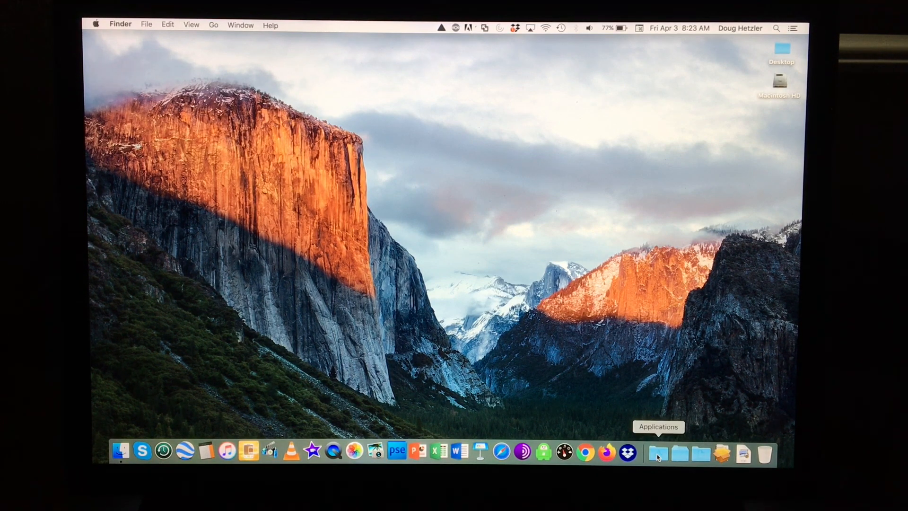
Step: Launch QuickTime Player from the Applications stack in the Dock
left_click(659, 458)
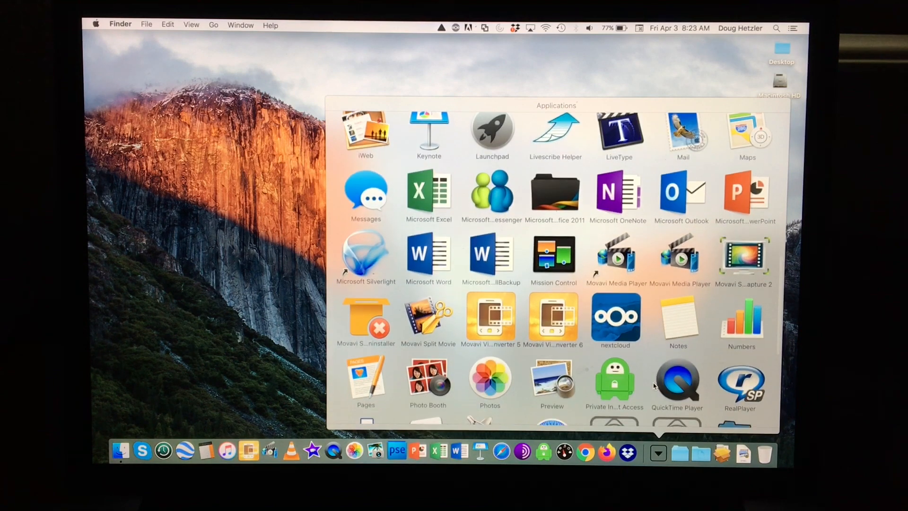
left_click(677, 382)
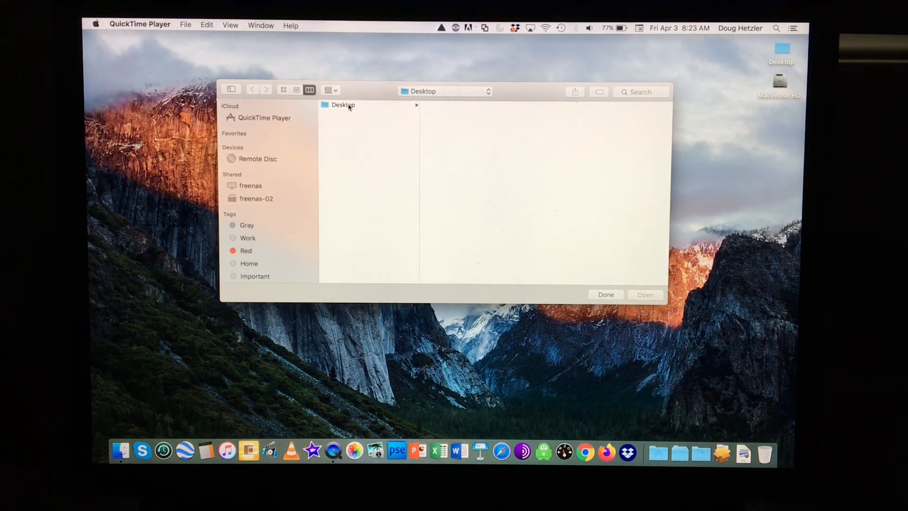
Step: Close the open-file dialog to begin a new otoscope movie recording
left_click(185, 24)
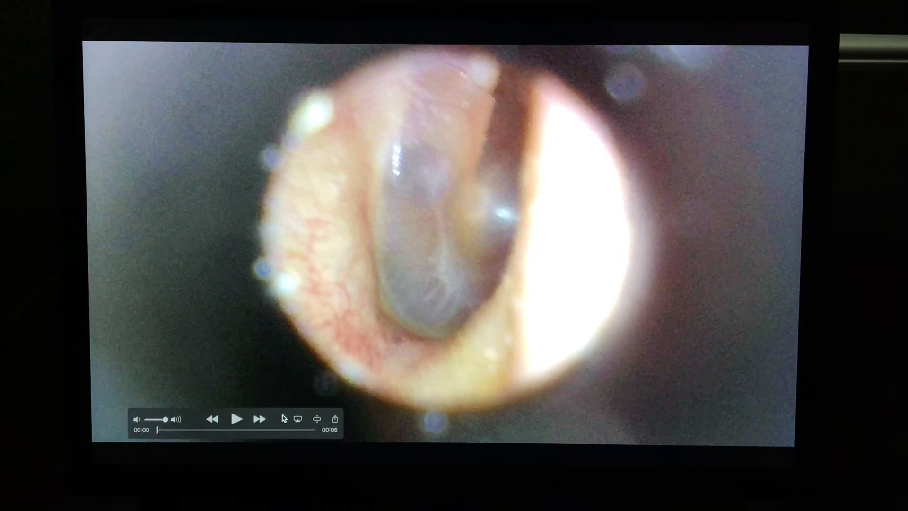
Step: Exit full-screen playback and start saving the untitled recording
left_click(238, 418)
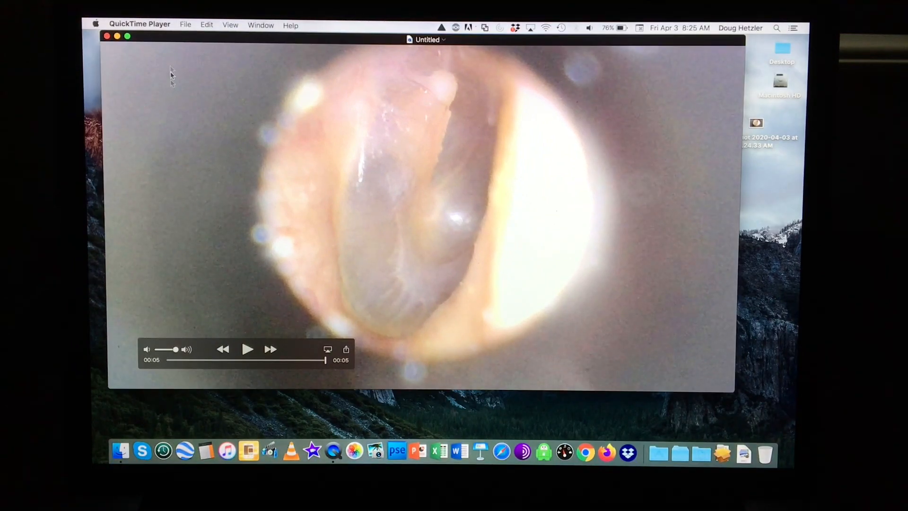
left_click(185, 24)
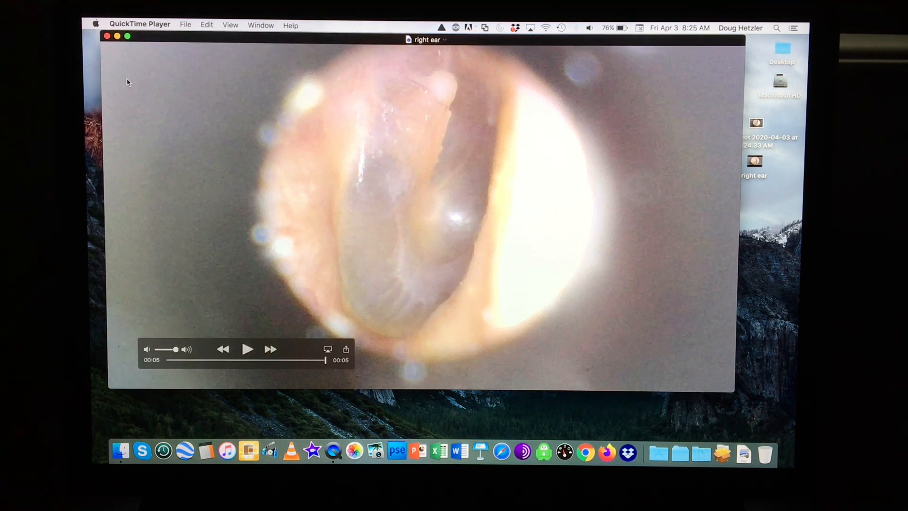
mouse_move(265, 302)
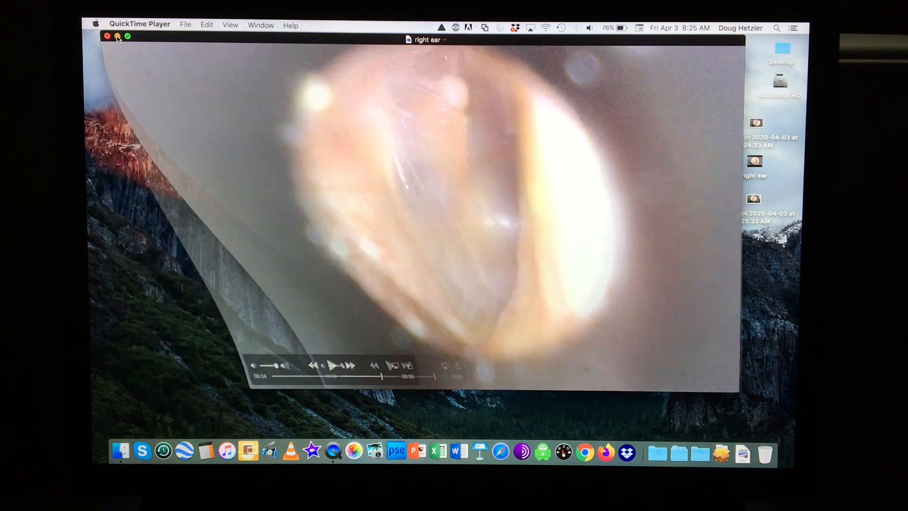
Step: Open the first eardrum screenshot, bring back the 'right ear' recording, and select the second screenshot
left_click(110, 36)
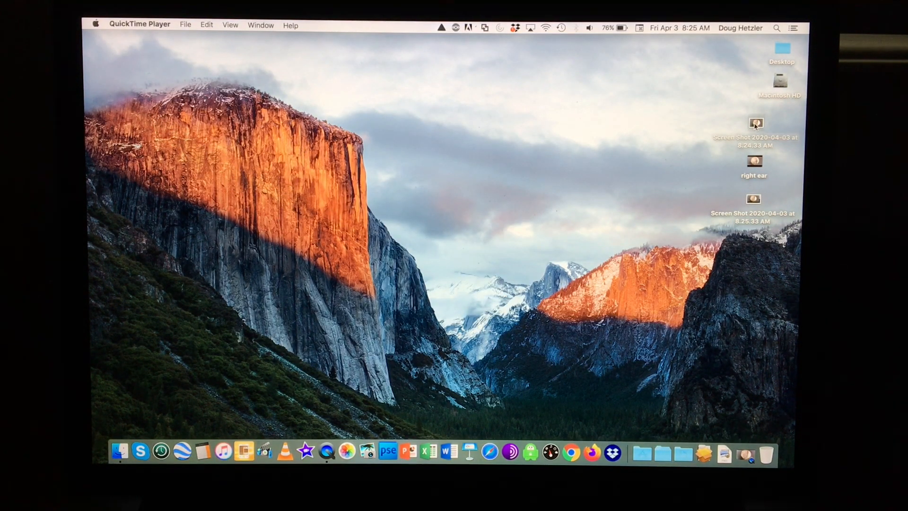
double_click(755, 122)
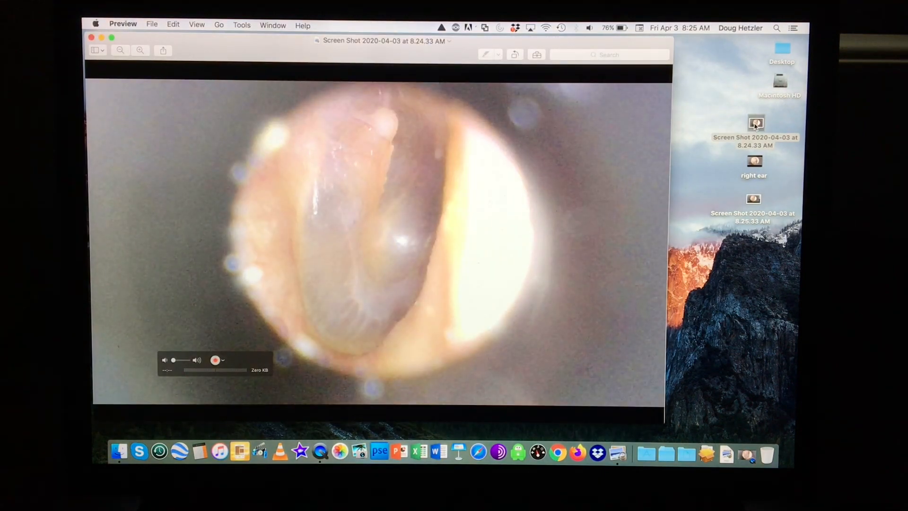
left_click(754, 162)
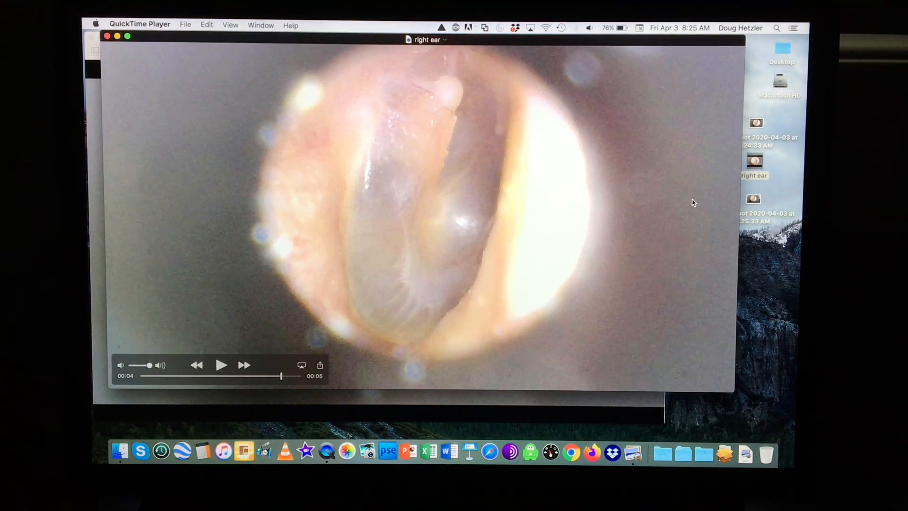
left_click(755, 200)
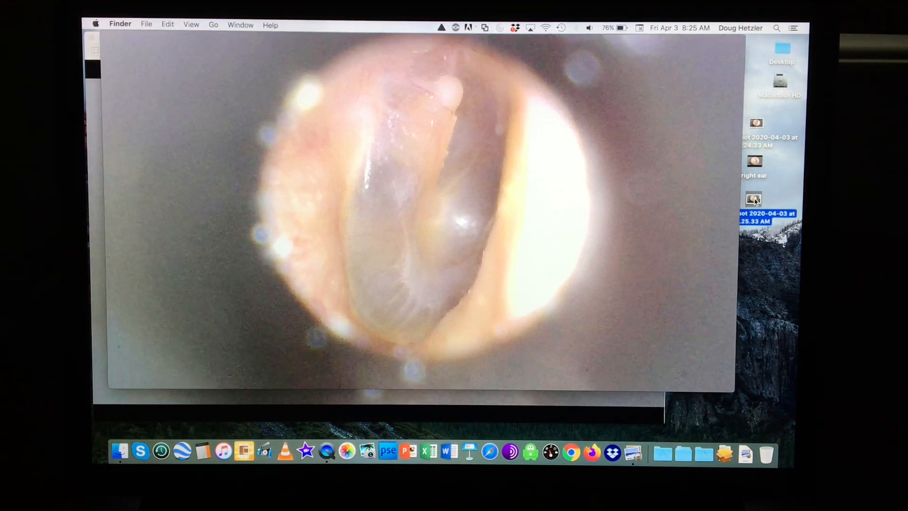